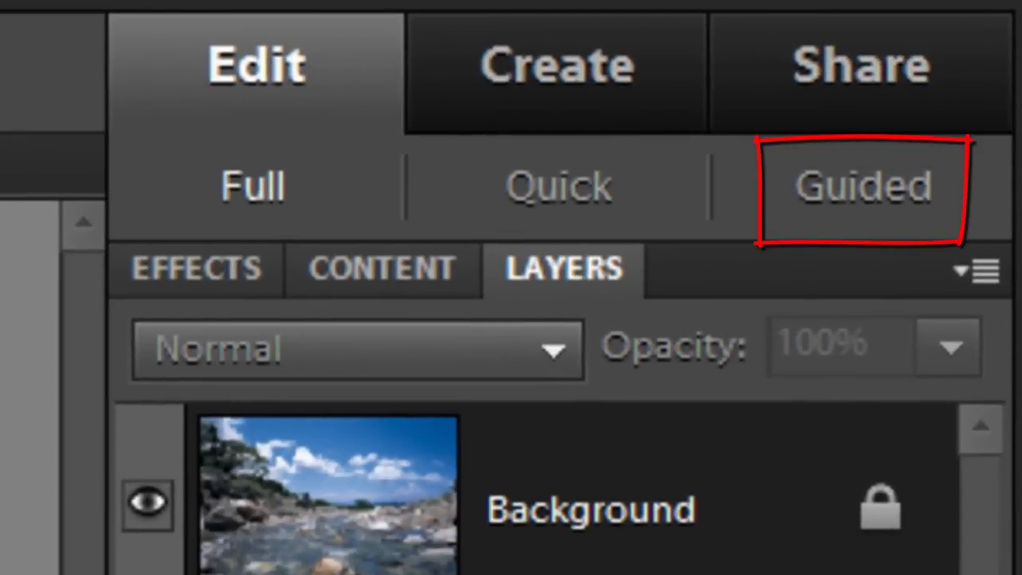
- Switch to the Guided edits and expand the Photo Play category
left_click(863, 185)
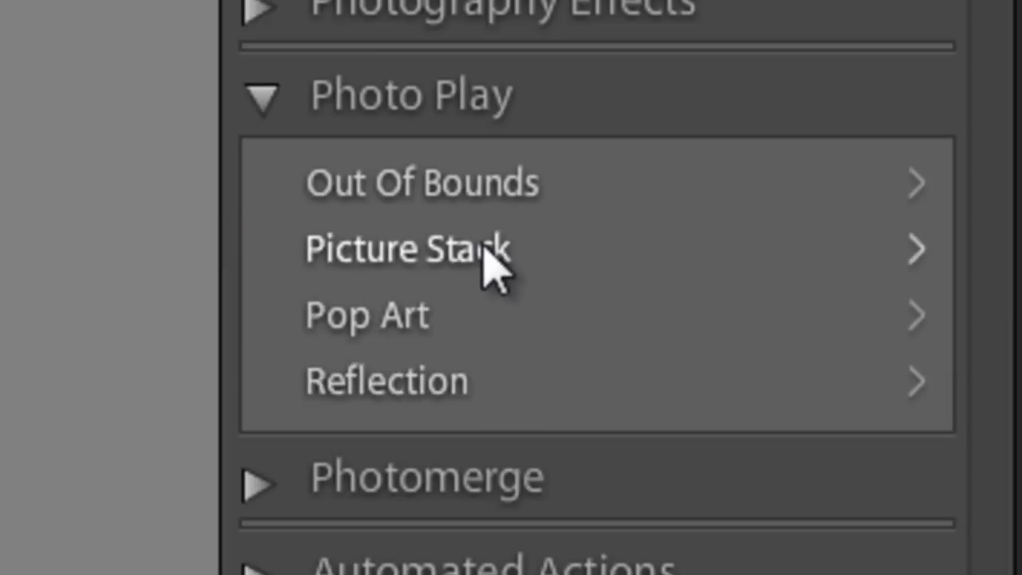
mouse_move(479, 279)
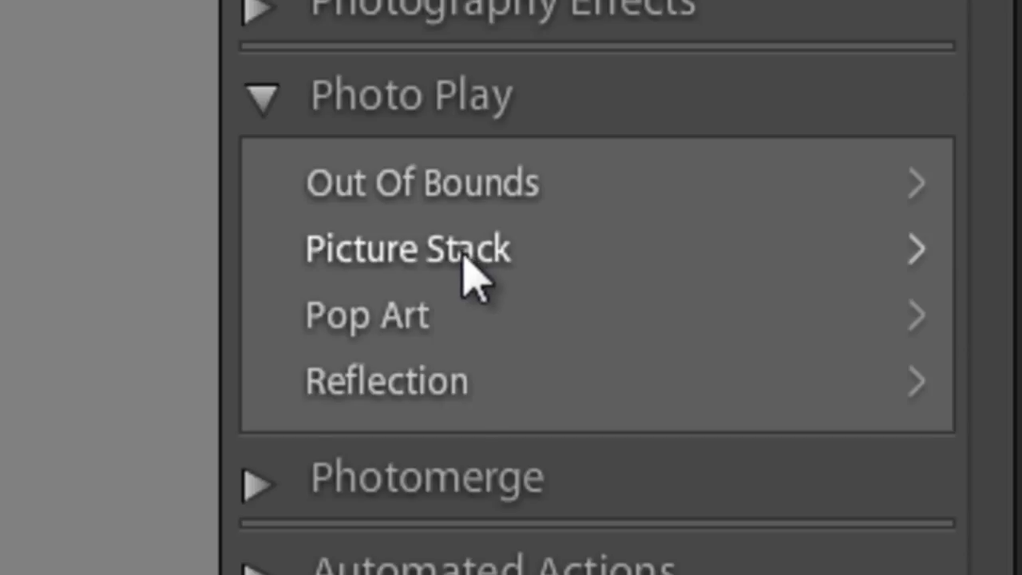
- Open the Picture Stack guided edit from Photo Play
left_click(407, 249)
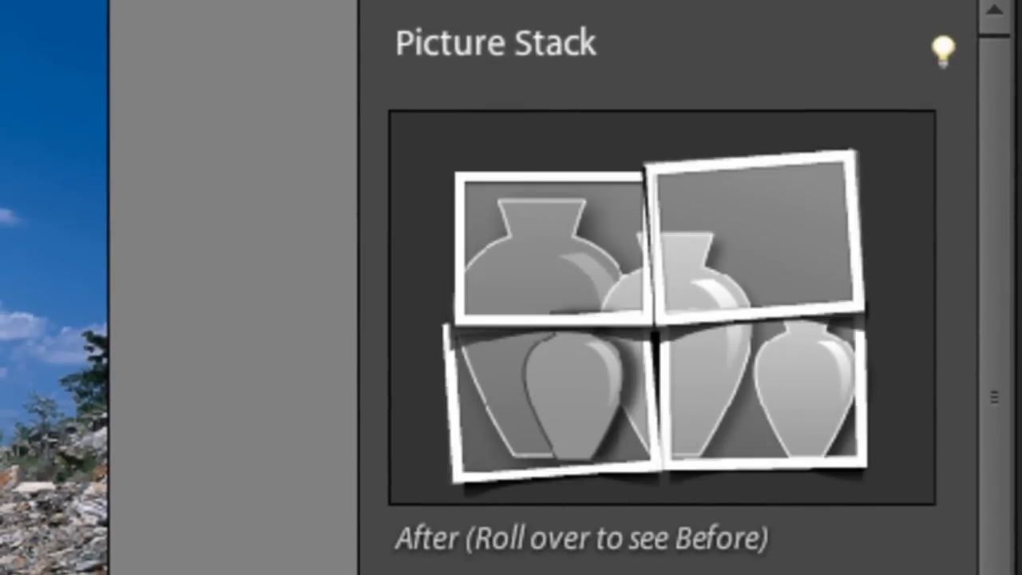
mouse_move(831, 391)
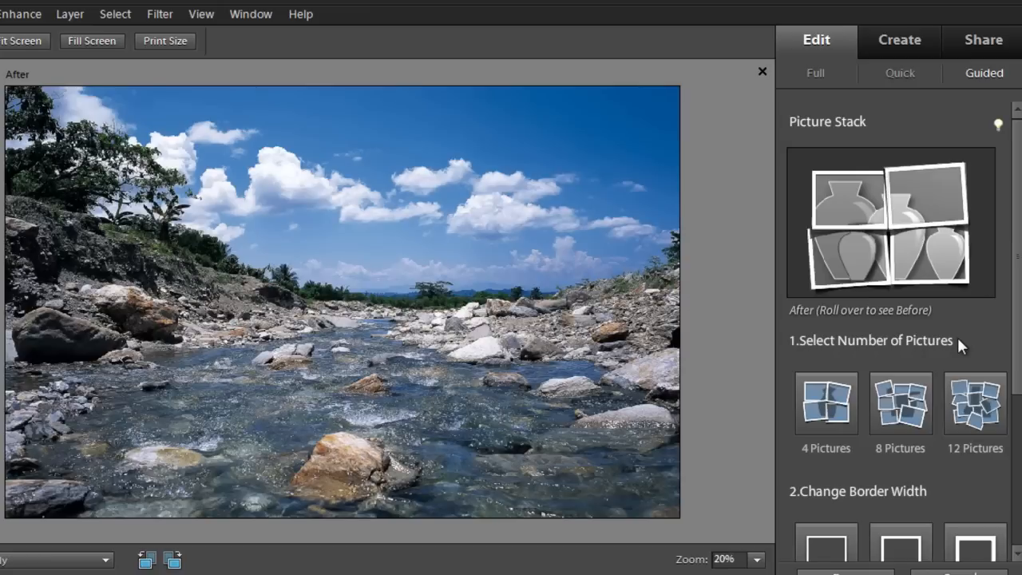
mouse_move(954, 354)
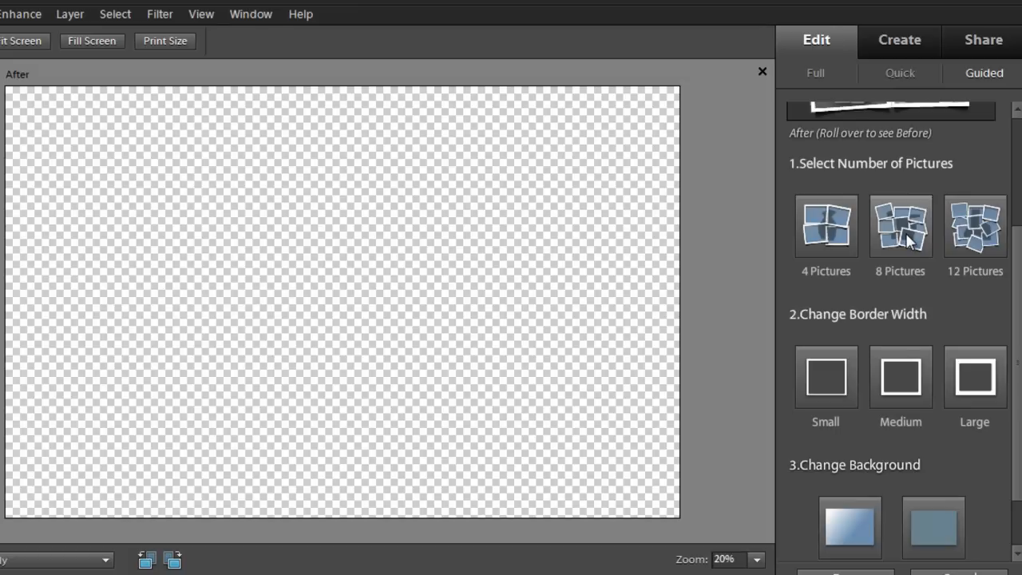
- Split the photo into an 8-picture stack and set the white border width
left_click(900, 226)
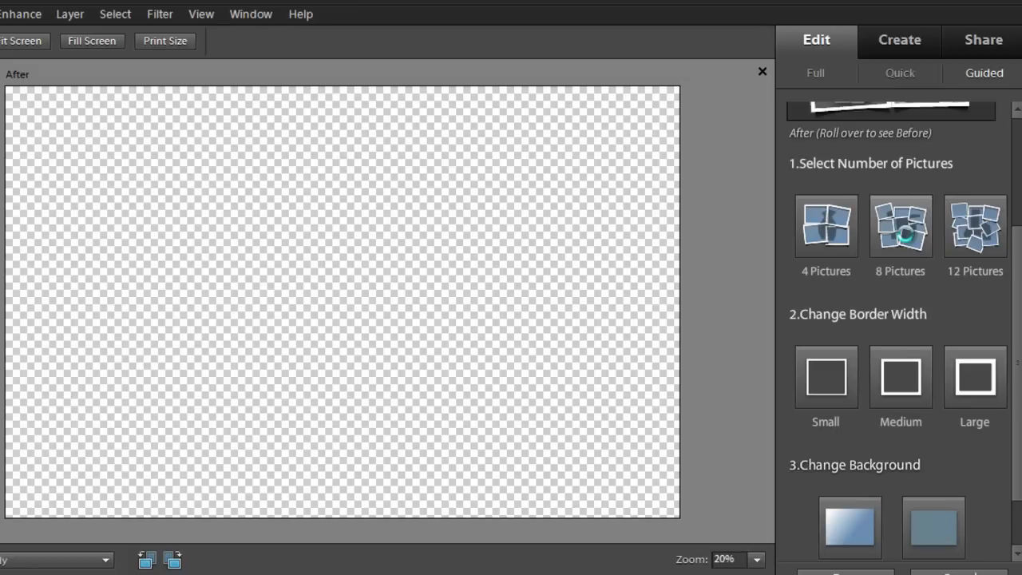
left_click(900, 226)
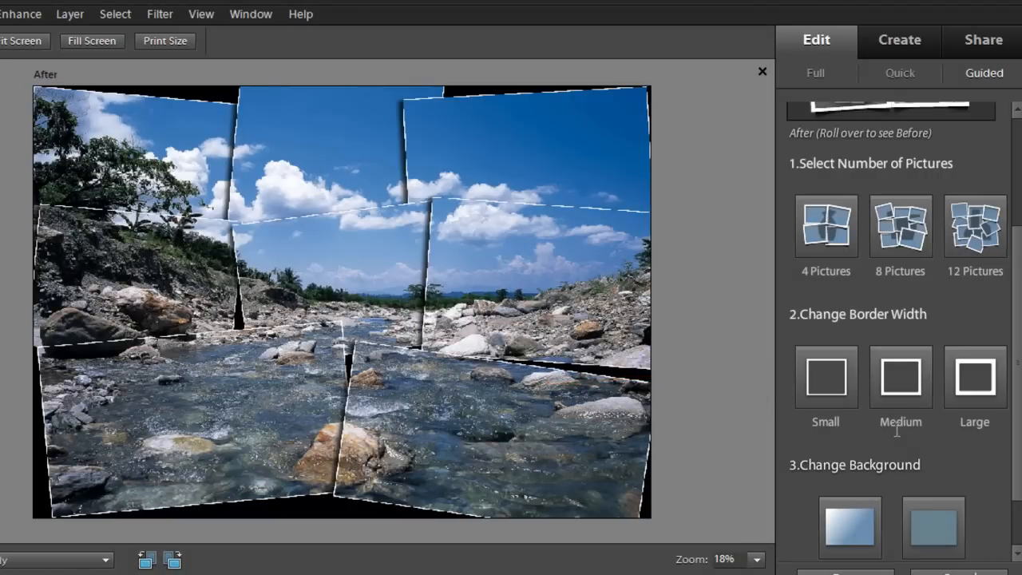
left_click(974, 377)
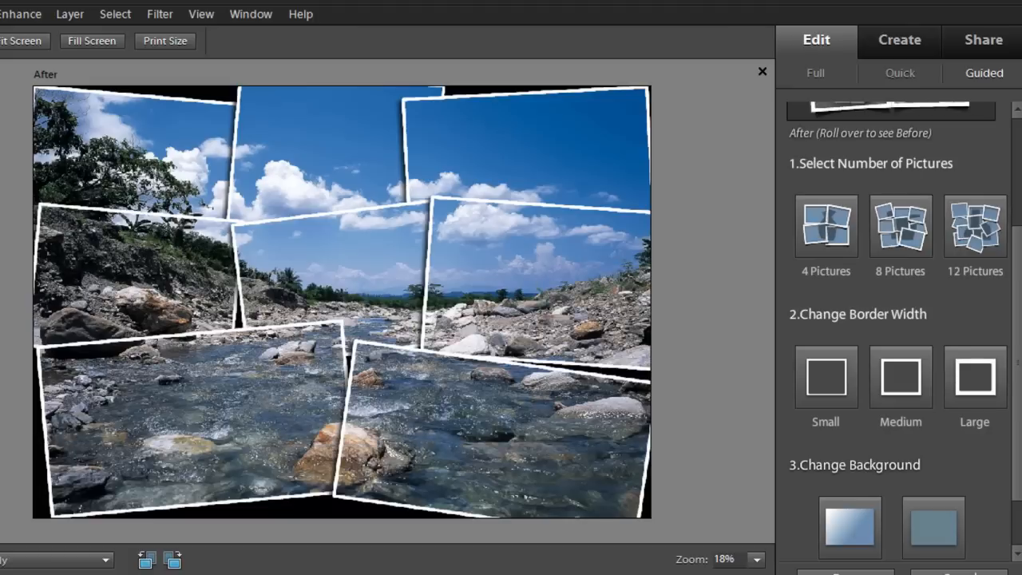
scroll("down", 3)
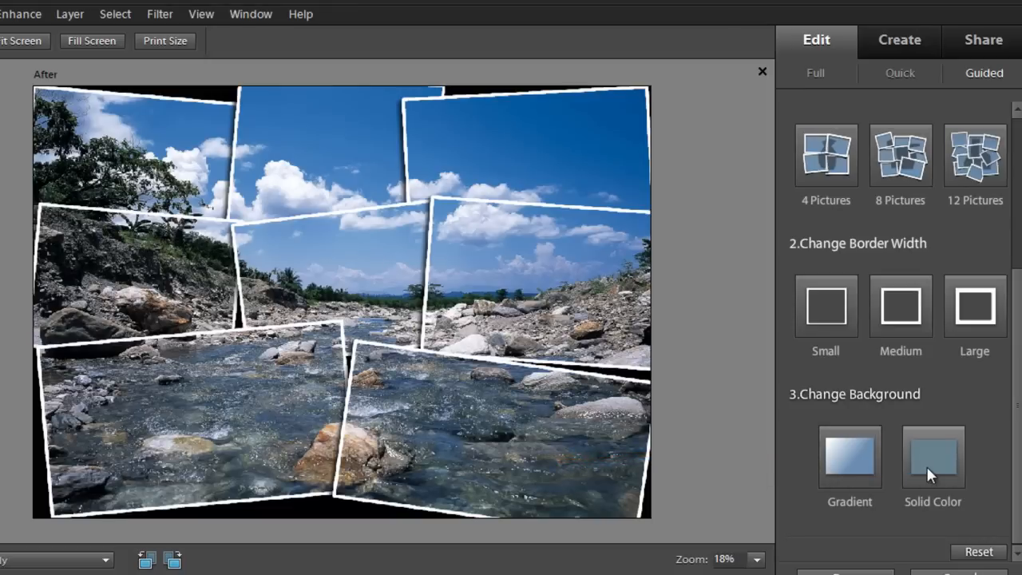
- Give the picture stack a solid grey background, colour #858484
left_click(933, 456)
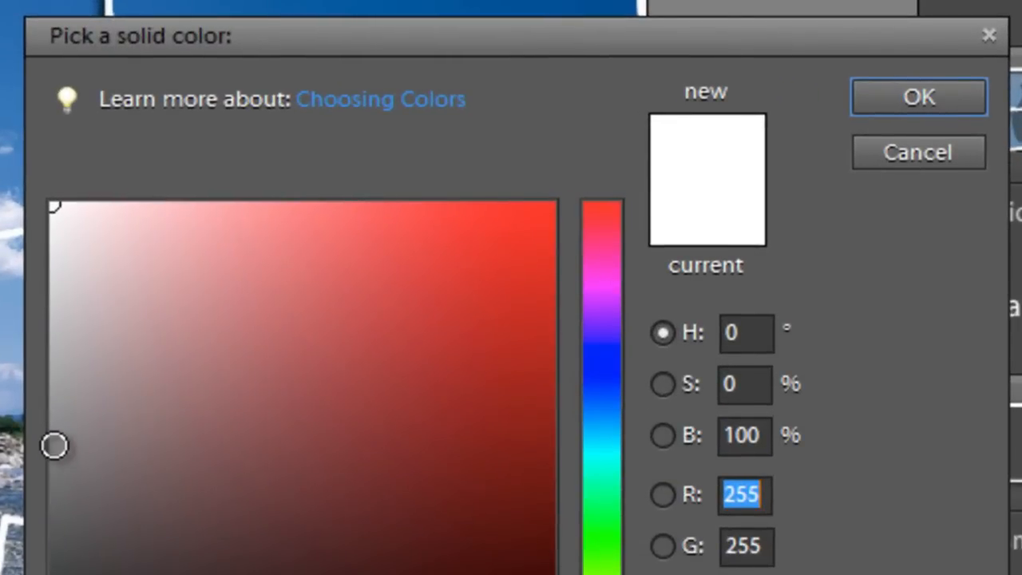
left_click(55, 445)
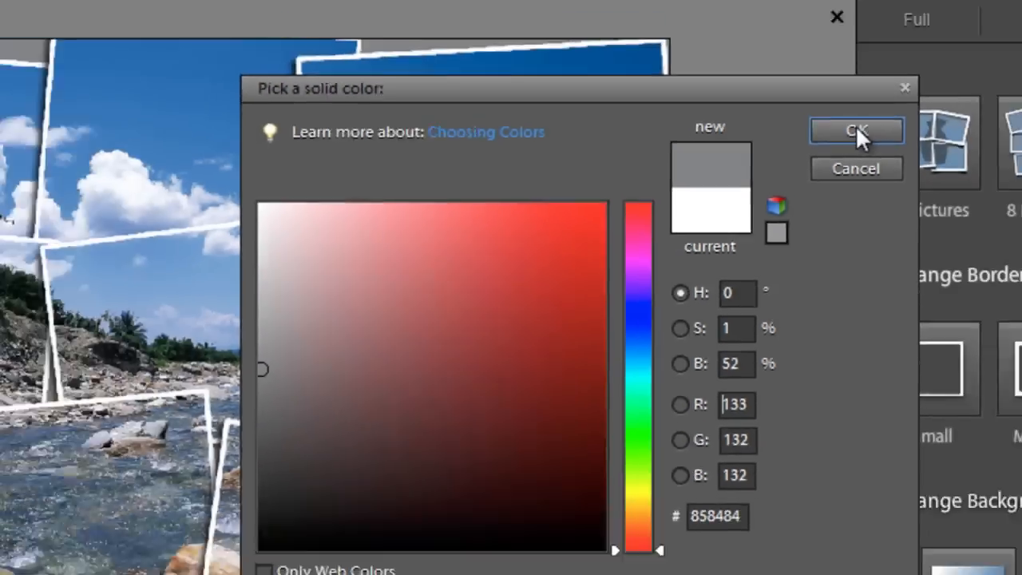
left_click(856, 130)
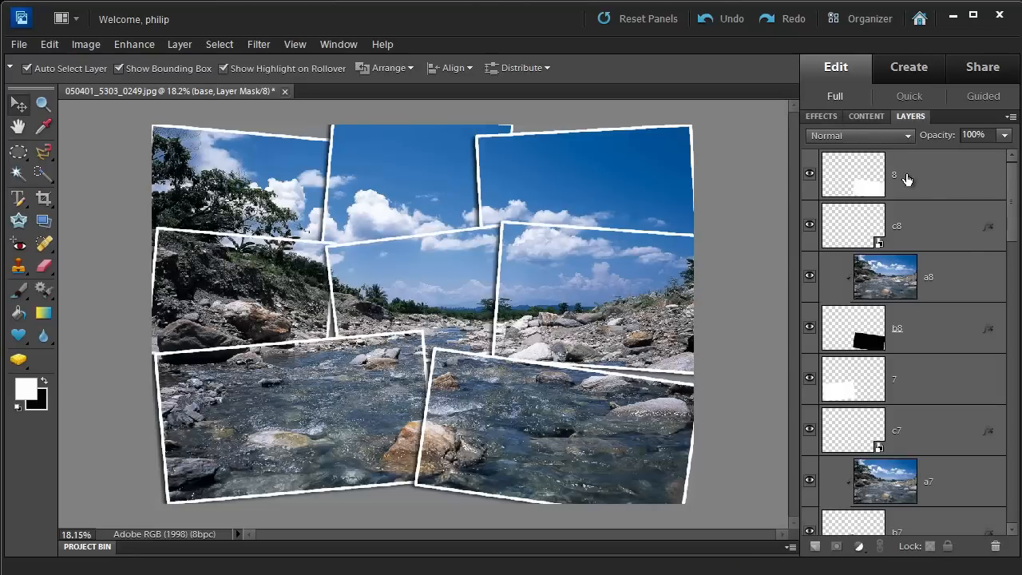
scroll("down", 3)
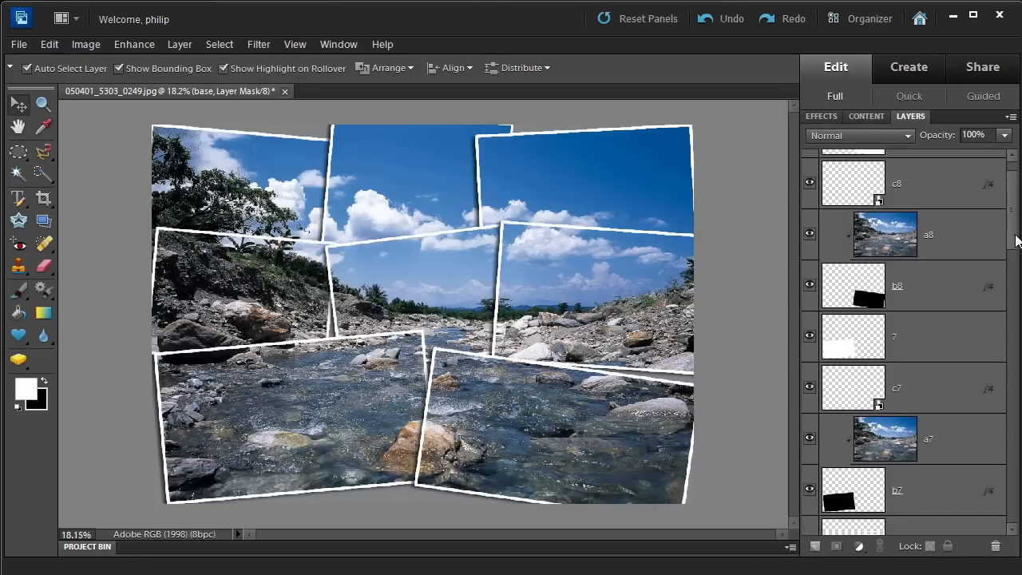
scroll("down", 3)
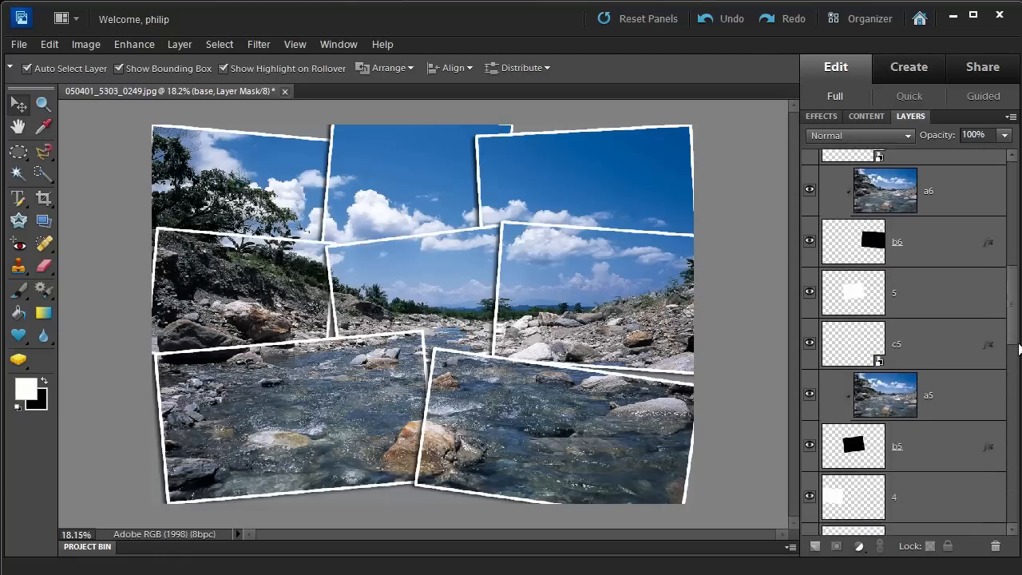
scroll("down", 3)
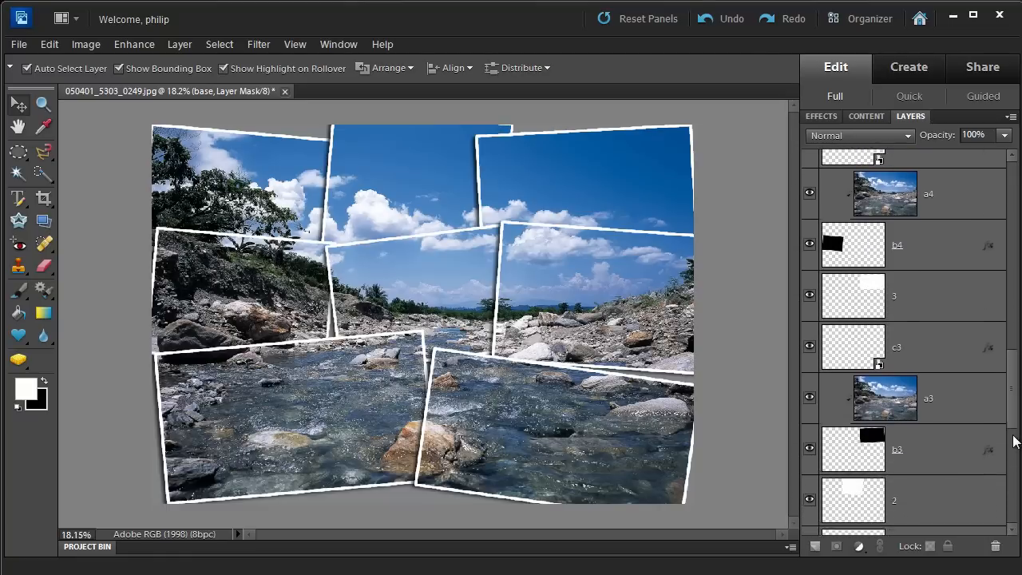
scroll("down", 3)
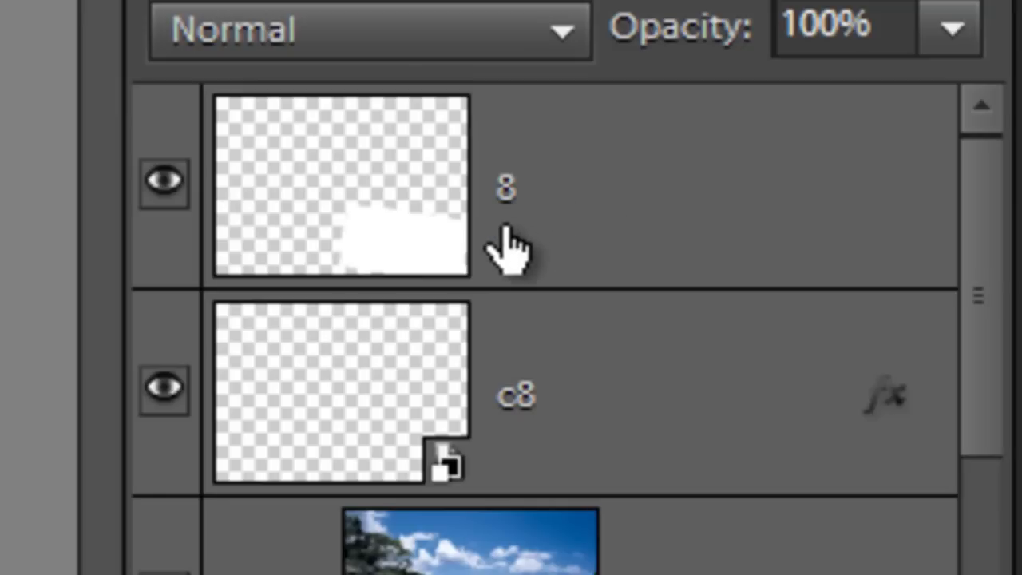
mouse_move(543, 439)
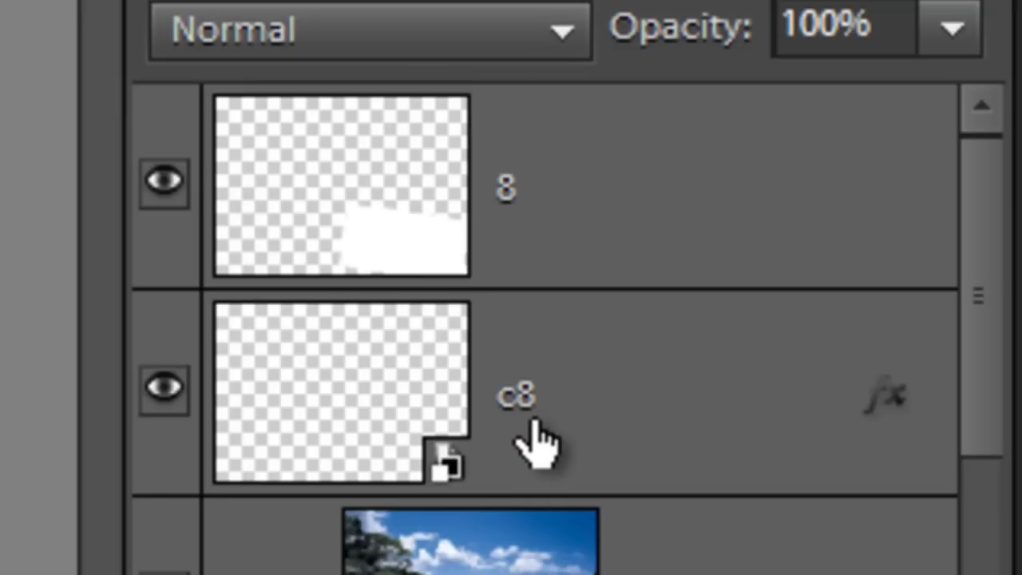
scroll("down", 3)
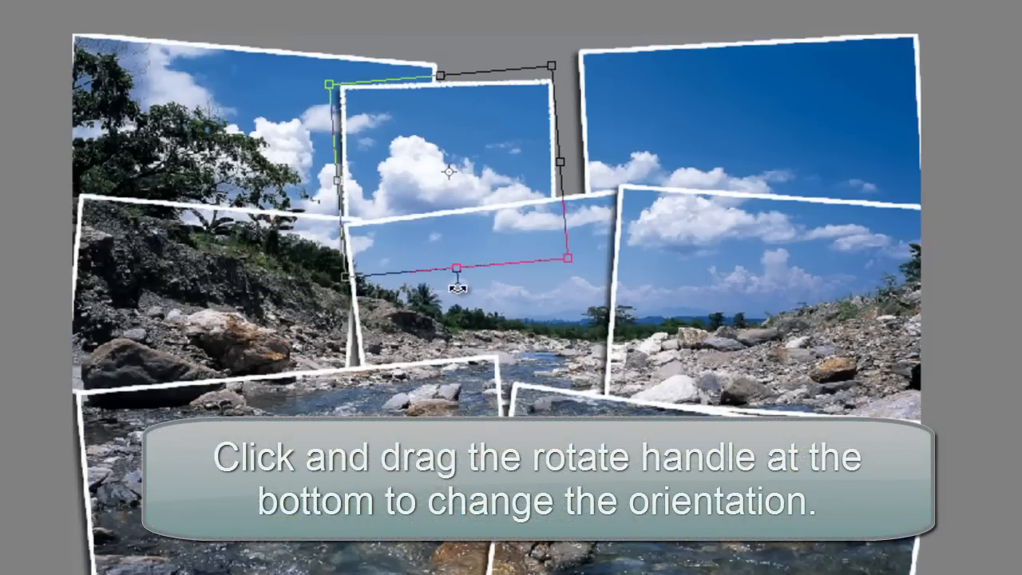
- Rotate the upper middle sky frame to a new angle with the Move tool
left_click_drag(458, 288, 473, 280)
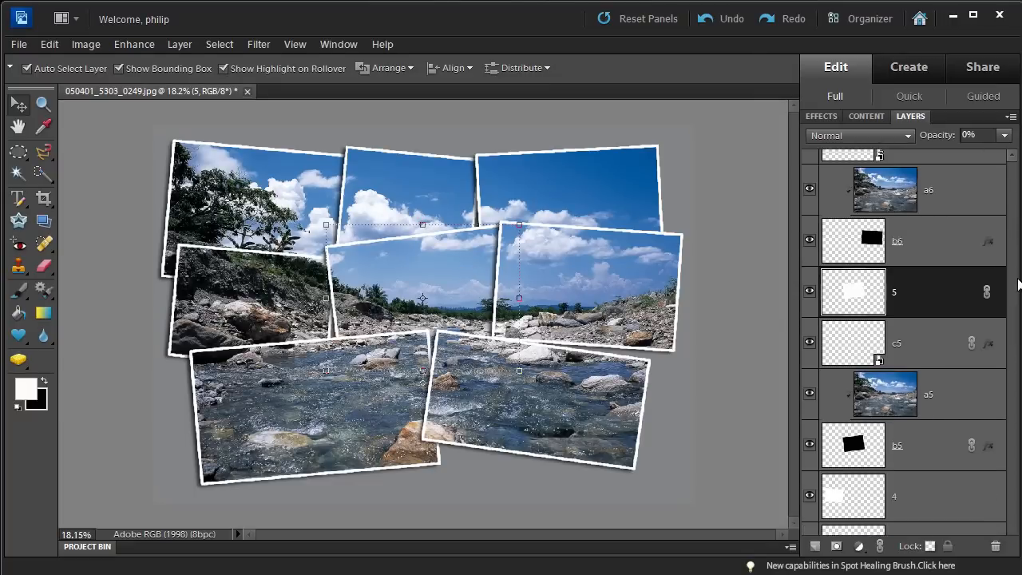
- Select frame 5's layers together in the Layers panel to link them
scroll("down", 3)
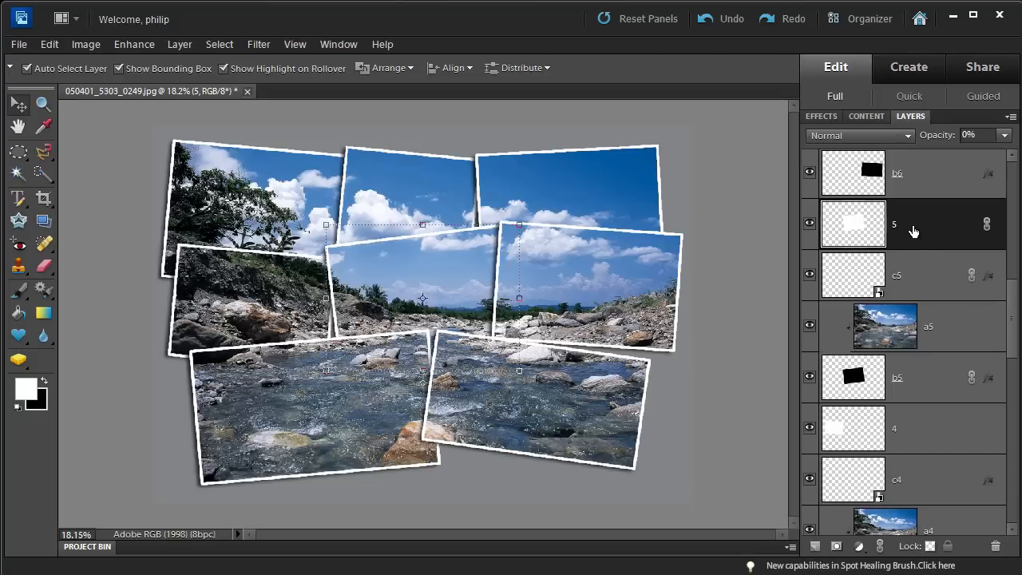
key("shift")
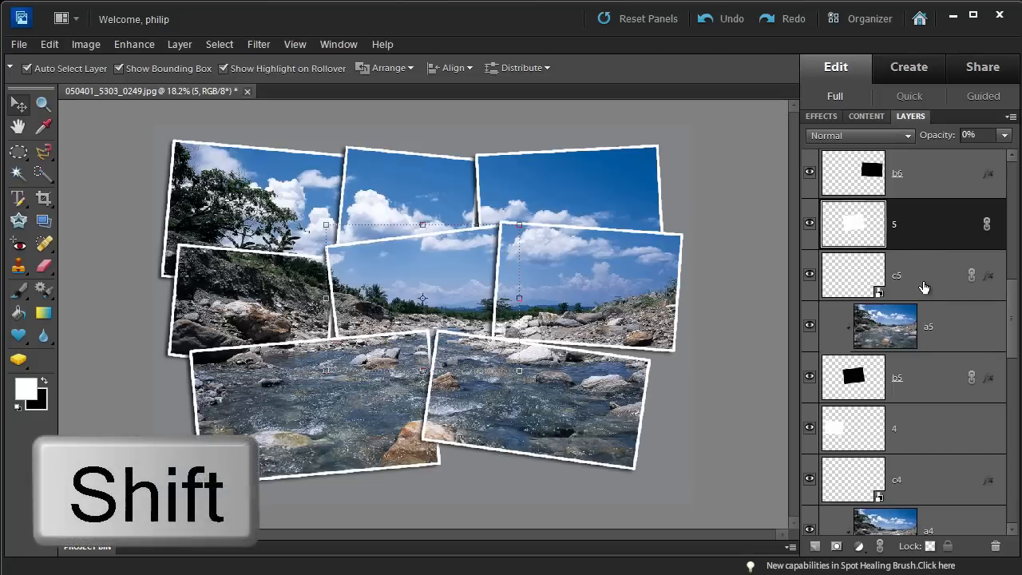